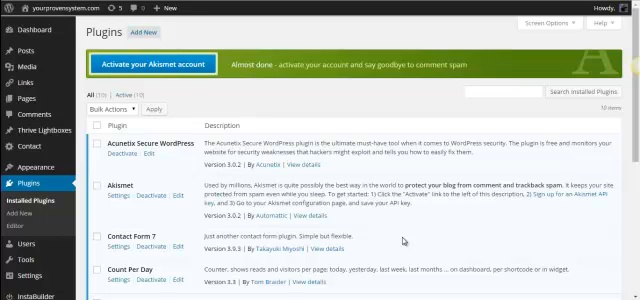
pyautogui.moveTo(404, 240)
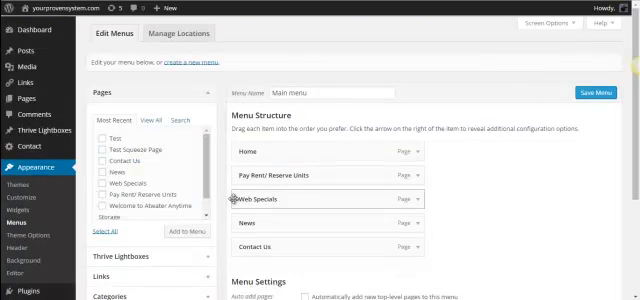
# Step: Expand the Links box for adding custom links to Main Menu
pyautogui.scroll(-3)
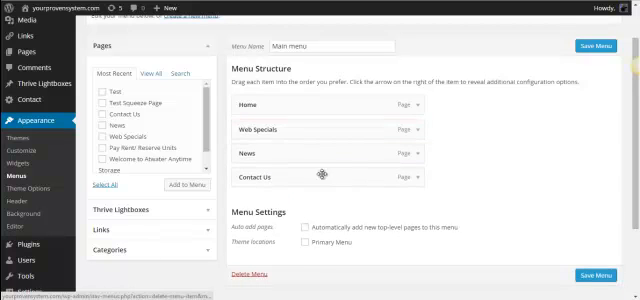
pyautogui.click(408, 128)
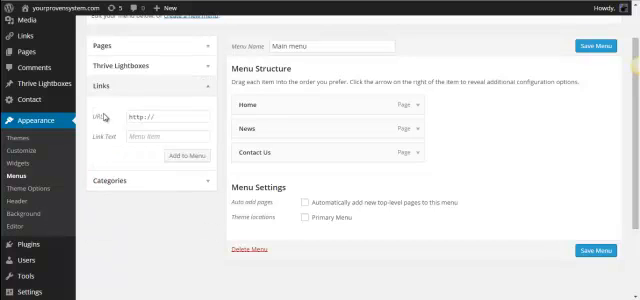
# Step: Enter the URL althwithmartinburt.com with link text 'Custom' in the Links box
pyautogui.click(164, 112)
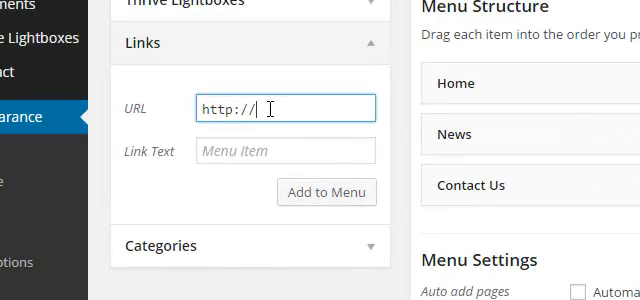
pyautogui.moveTo(292, 140)
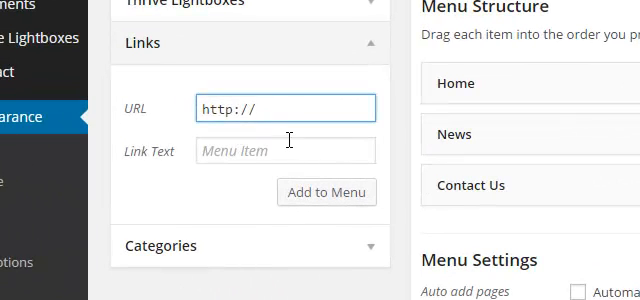
pyautogui.write('althwithmartinburt.com')
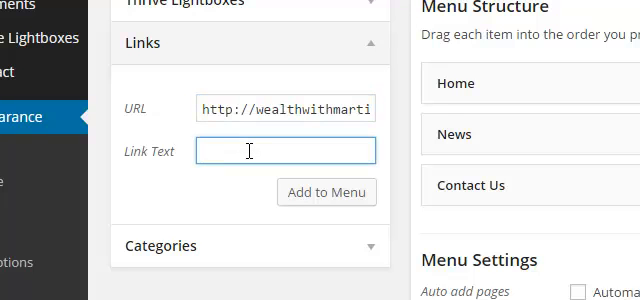
pyautogui.write('Custom')
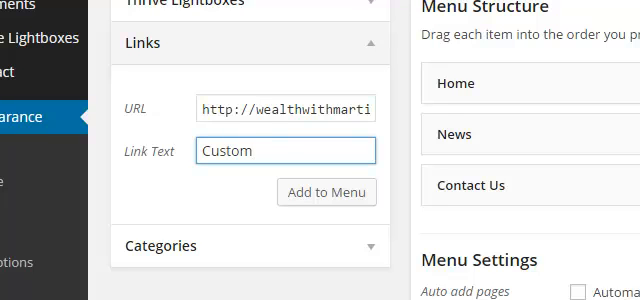
# Step: Add the Custom link to Main Menu after Contact Us and save the menu
pyautogui.click(326, 192)
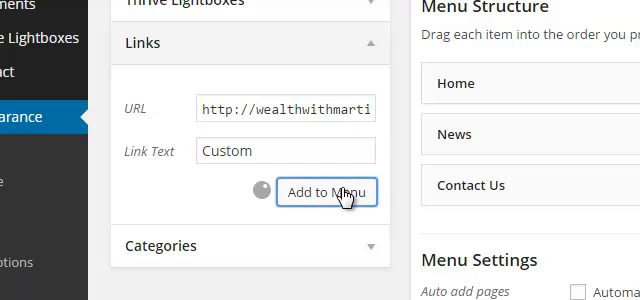
pyautogui.click(328, 190)
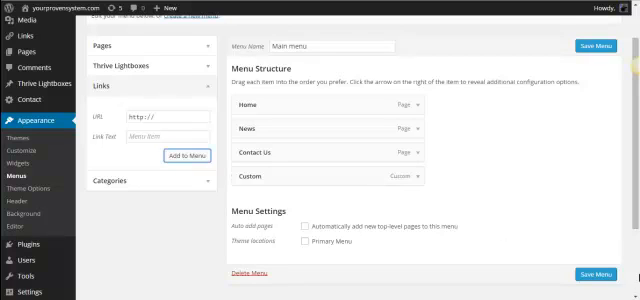
pyautogui.click(596, 270)
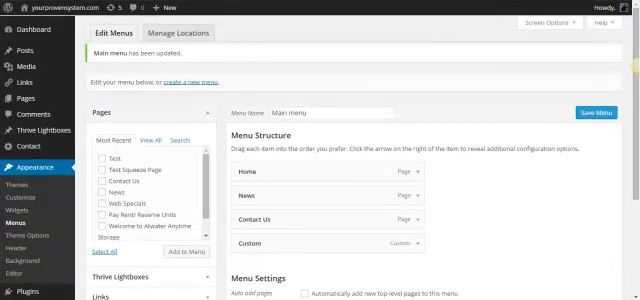
# Step: Scroll the live site to check Custom appears in the navigation bar
pyautogui.scroll(-3)
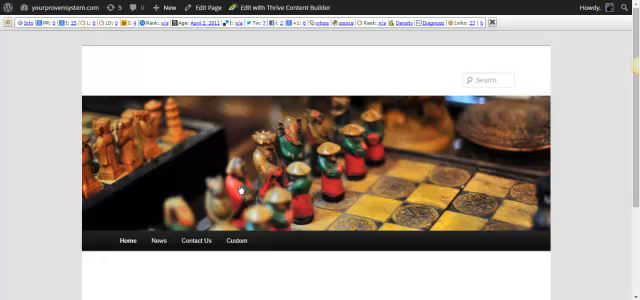
pyautogui.scroll(-3)
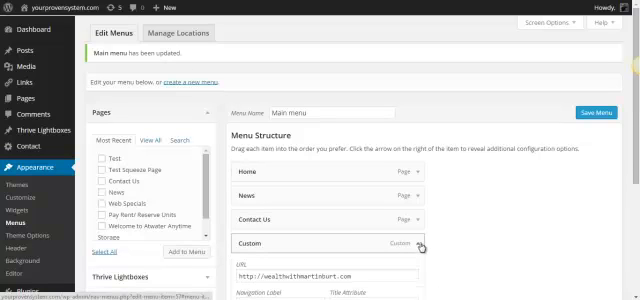
# Step: Enable the Link Target advanced menu property from Screen Options
pyautogui.scroll(-3)
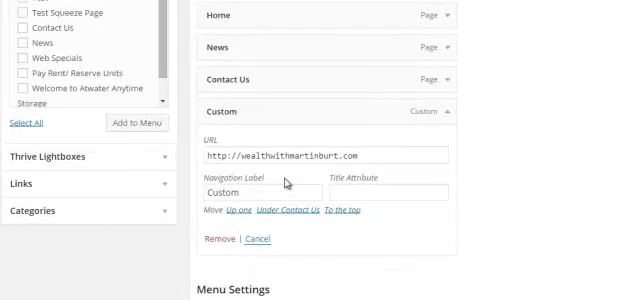
pyautogui.scroll(-3)
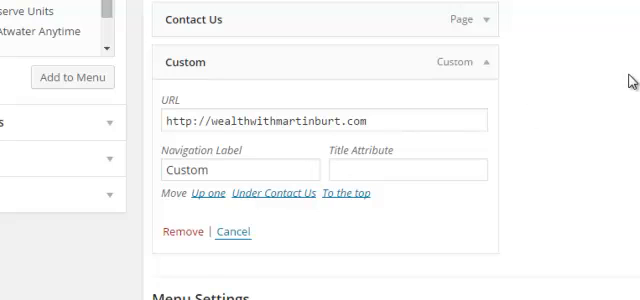
pyautogui.scroll(3)
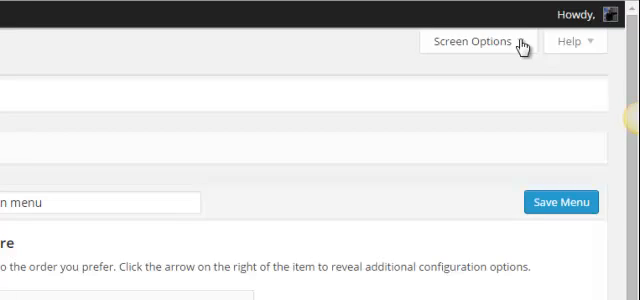
pyautogui.click(474, 44)
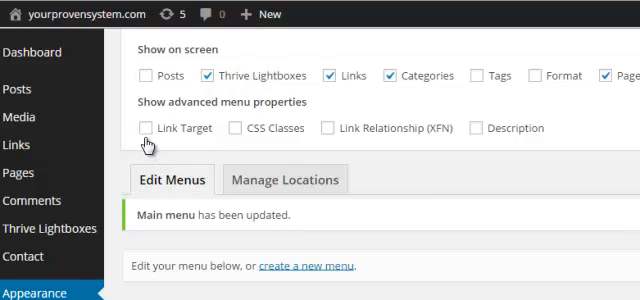
pyautogui.moveTo(144, 132)
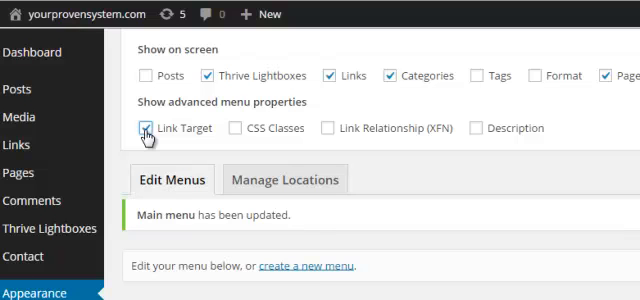
pyautogui.scroll(-3)
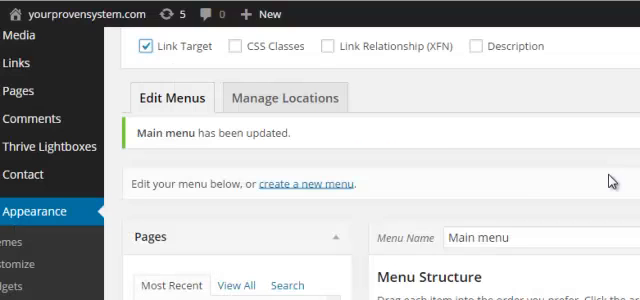
# Step: Tick 'Open link in a new window/tab' for the Custom menu item
pyautogui.scroll(-3)
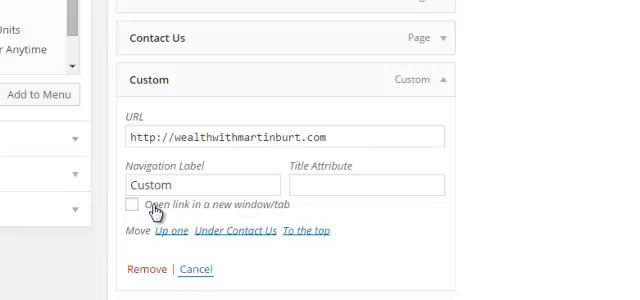
pyautogui.moveTo(152, 206)
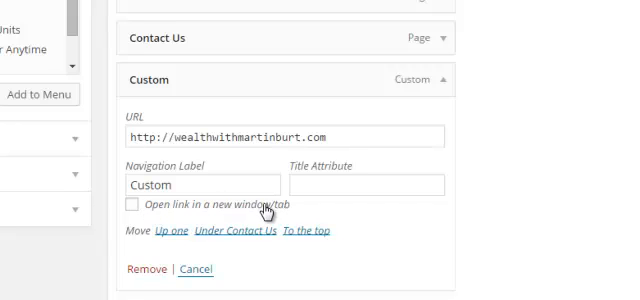
pyautogui.click(136, 204)
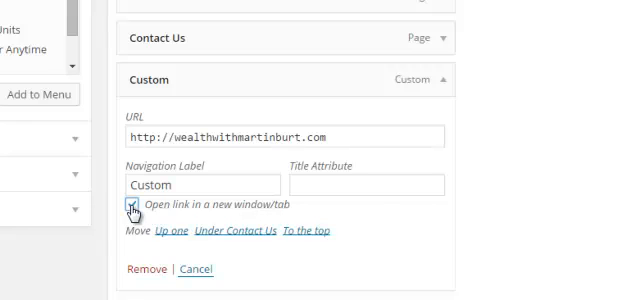
pyautogui.scroll(-3)
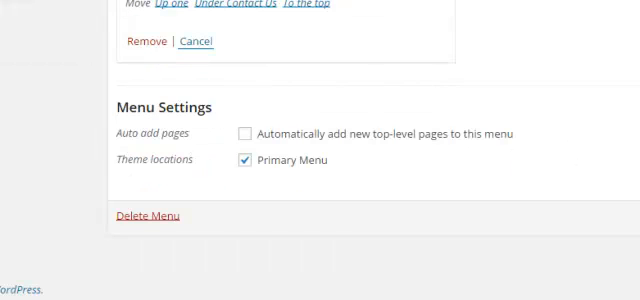